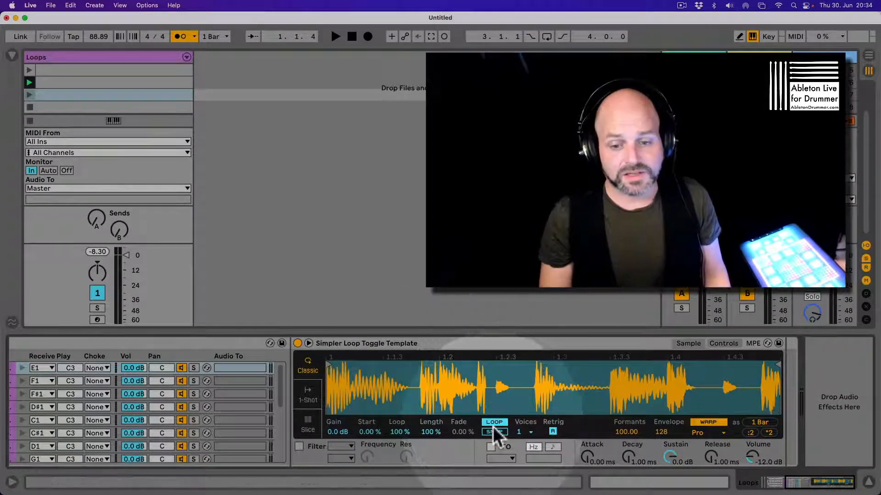
# Insert Drumrack Toggle Loop V2 ahead of the Drumrack Toggle Loop 16x Template
pyautogui.click(494, 432)
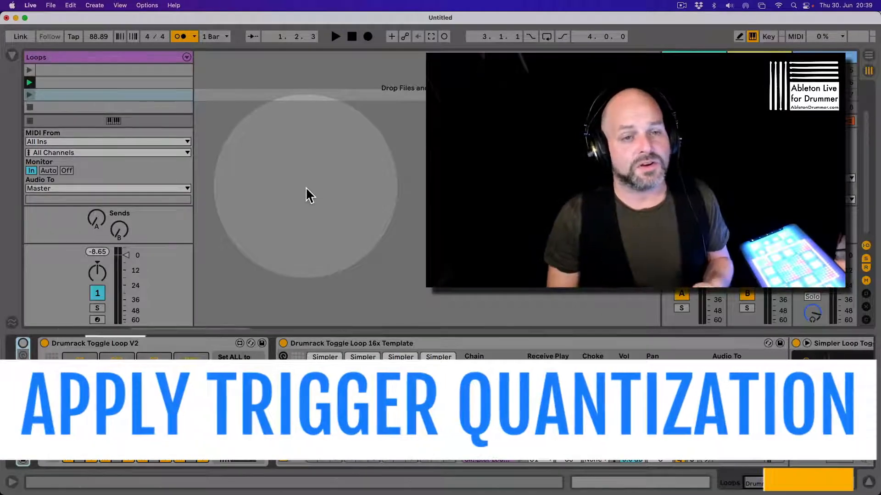
pyautogui.click(212, 35)
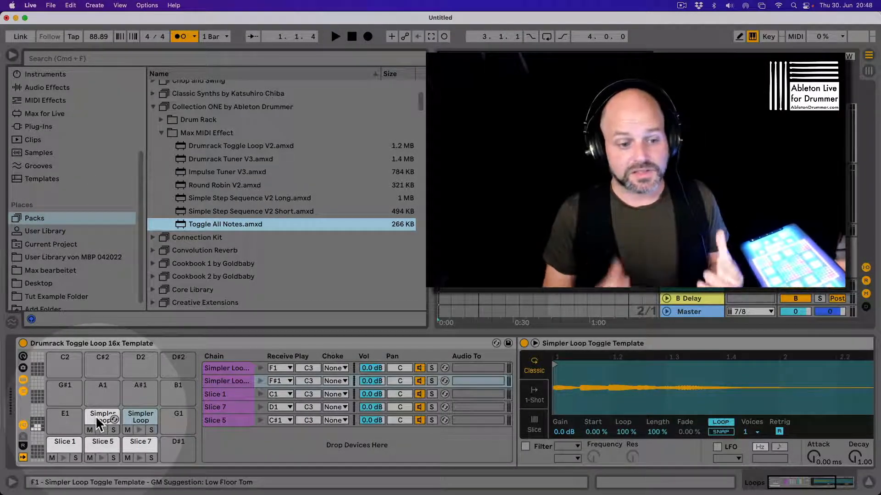
pyautogui.click(140, 417)
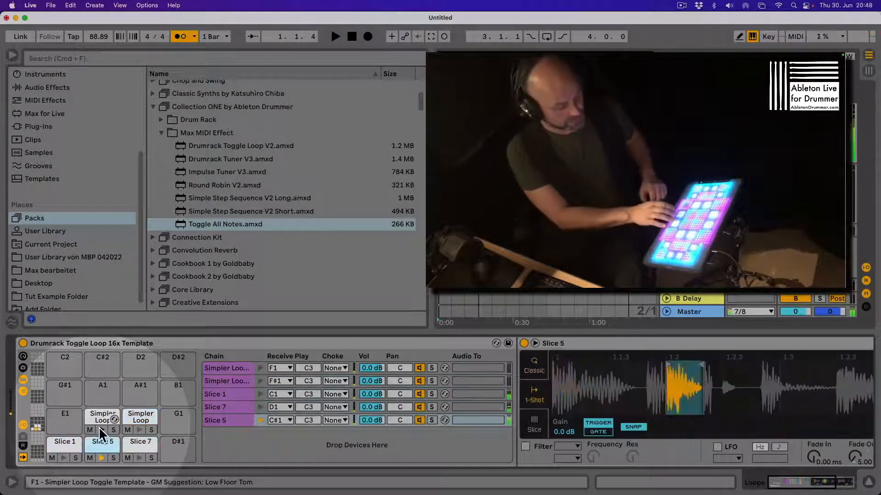
pyautogui.click(140, 445)
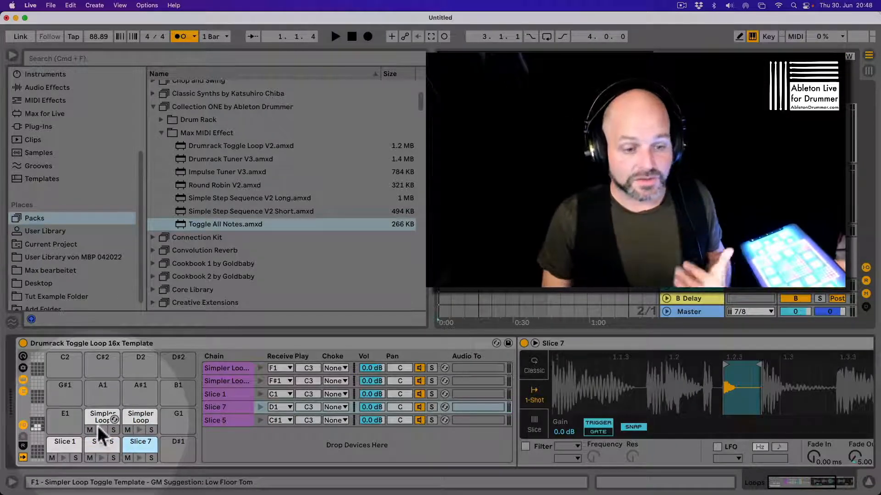
pyautogui.click(140, 421)
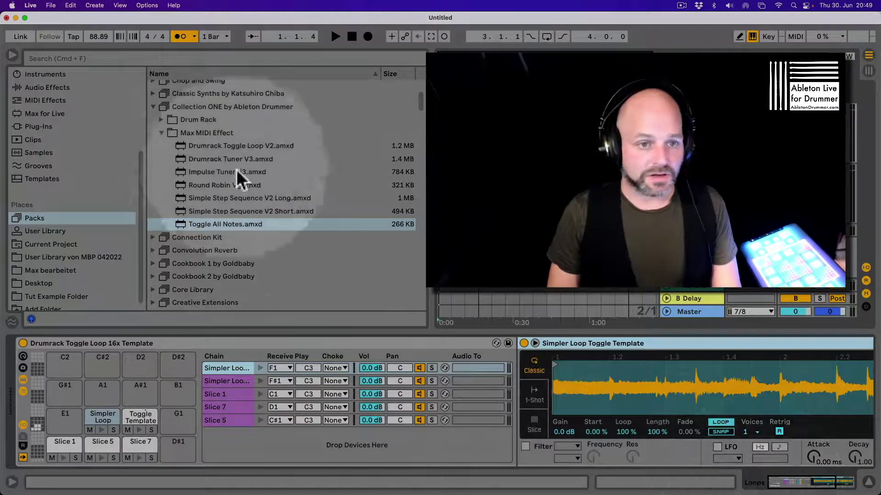
# Browse Collection ONE's Max MIDI Effect folder to place Drumrack Toggle Loop V2.amxd before the Drum Rack
pyautogui.click(240, 145)
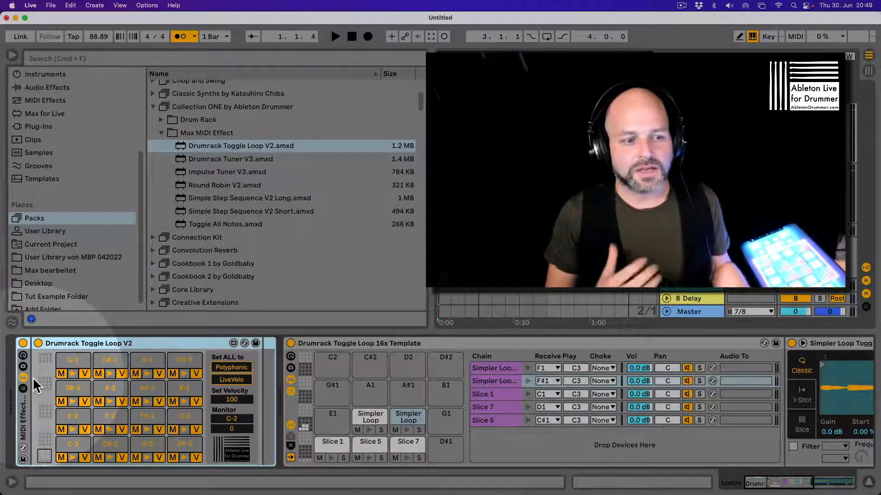
# Group the toggle-loop device into a MIDI Effect Rack and name its chain 'Loop'
pyautogui.rightClick(87, 343)
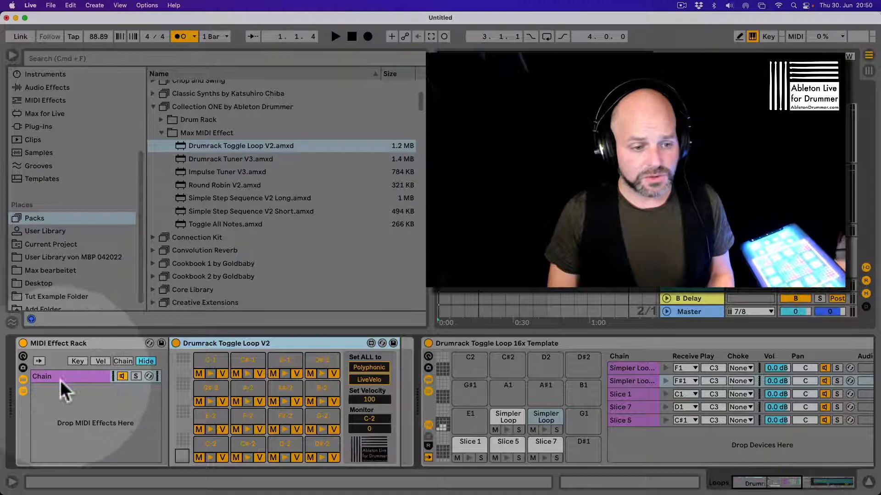
pyautogui.doubleClick(42, 376)
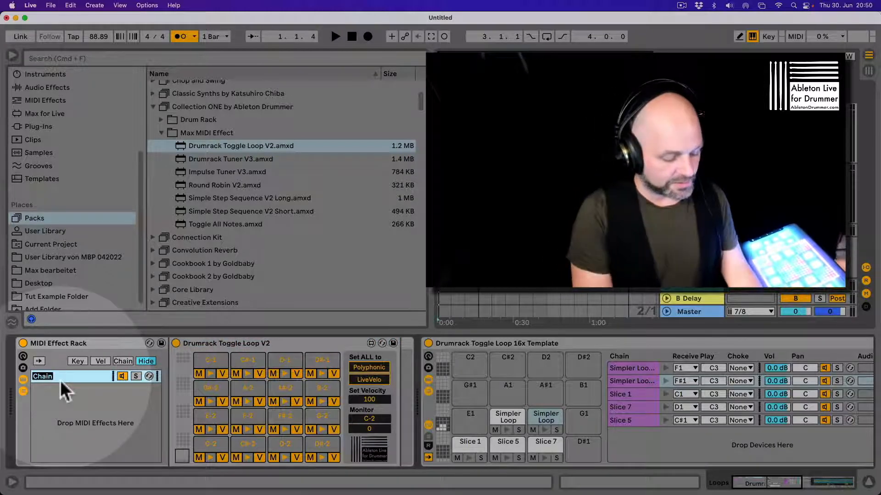
pyautogui.write('Loop')
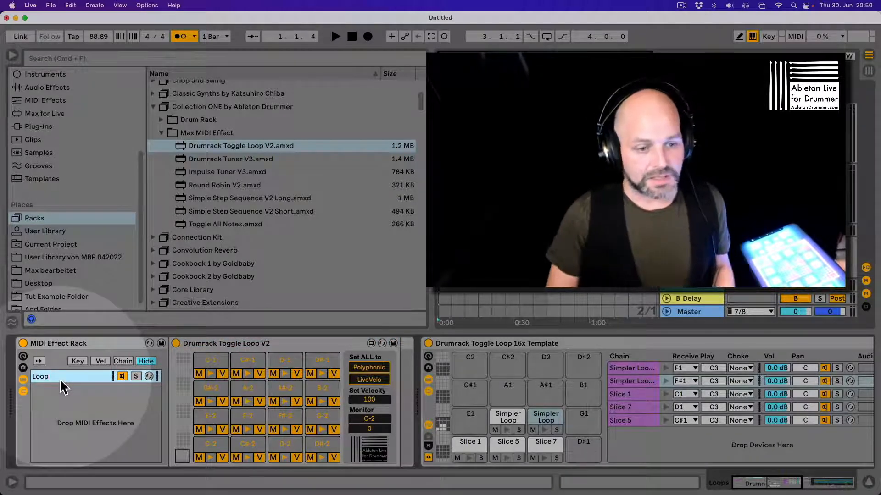
pyautogui.click(77, 361)
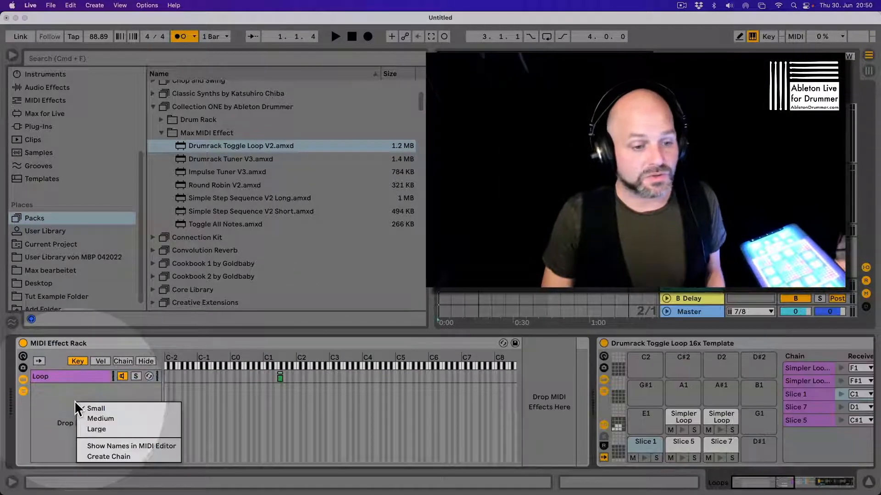
# Create a new chain in the MIDI Effect Rack for a Dry pass-through
pyautogui.click(109, 457)
pyautogui.write('Dry')
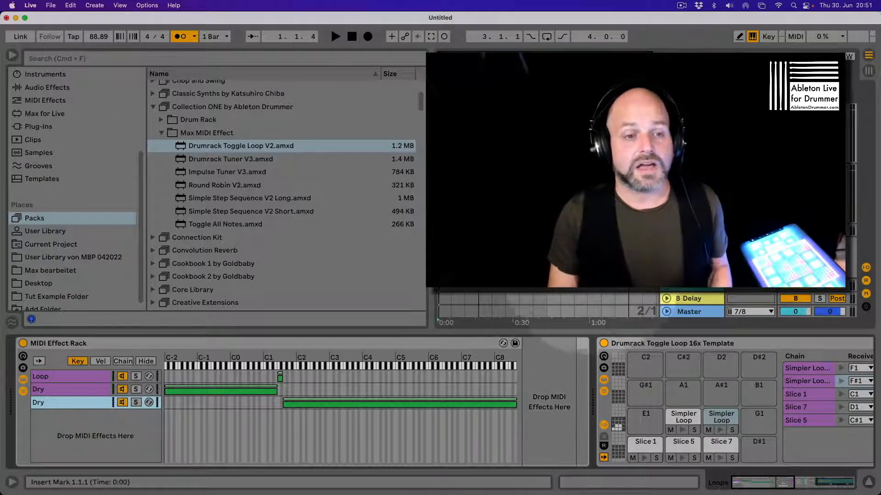
pyautogui.click(227, 172)
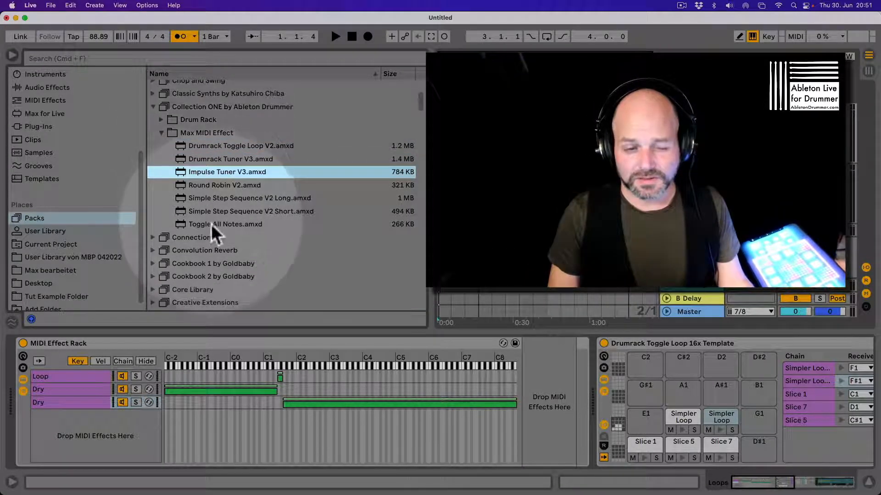
pyautogui.click(250, 198)
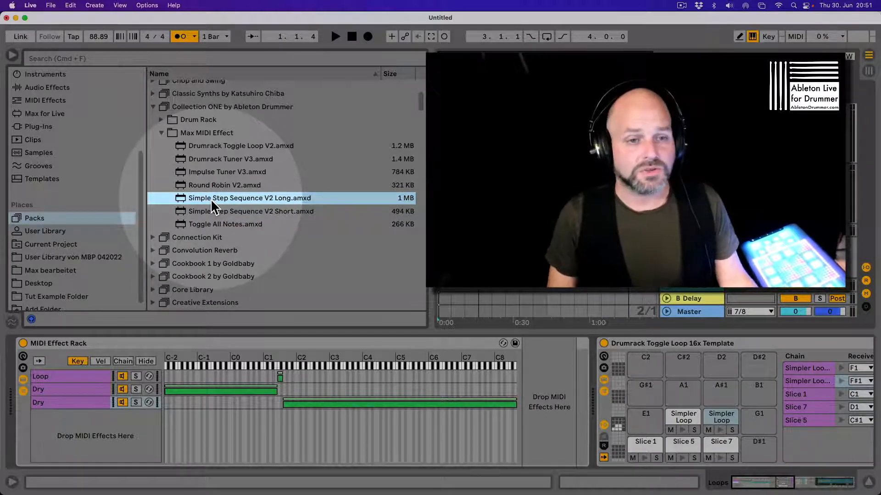
pyautogui.click(225, 184)
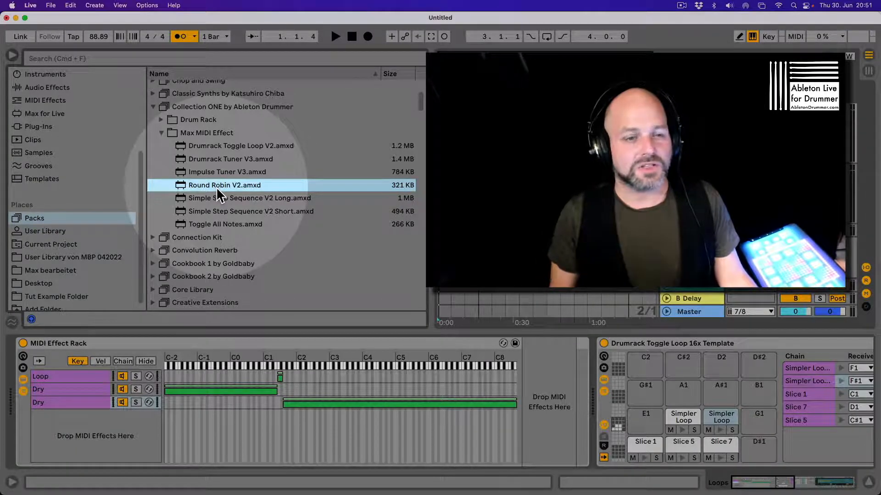
pyautogui.moveTo(224, 210)
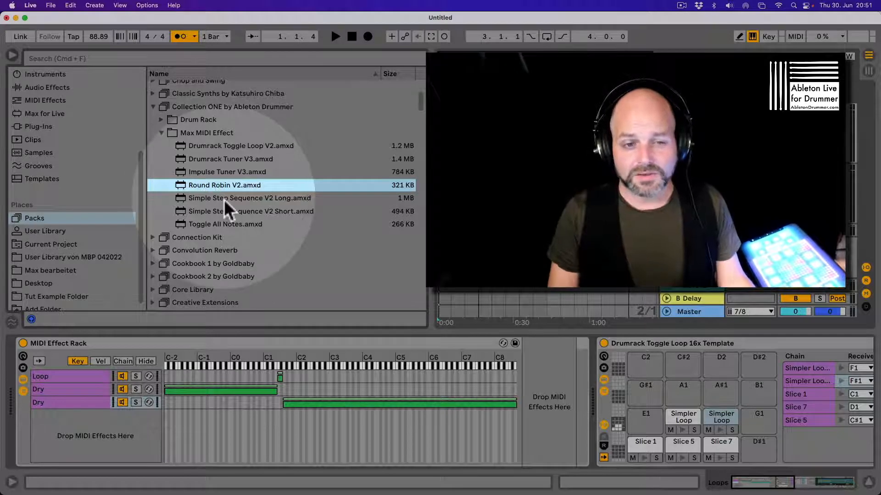
pyautogui.click(249, 197)
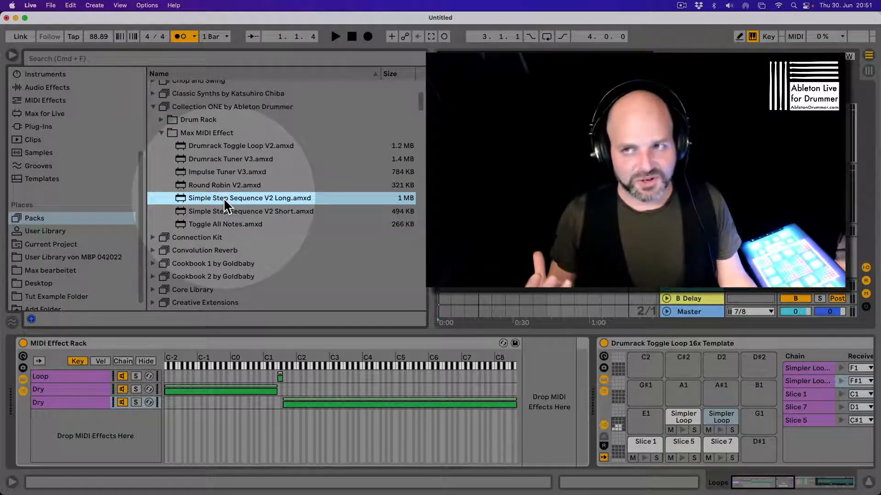
pyautogui.click(250, 211)
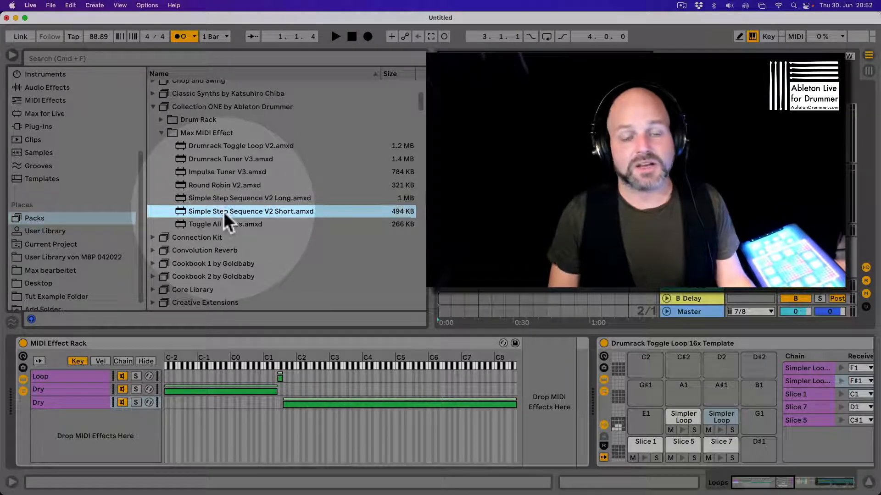